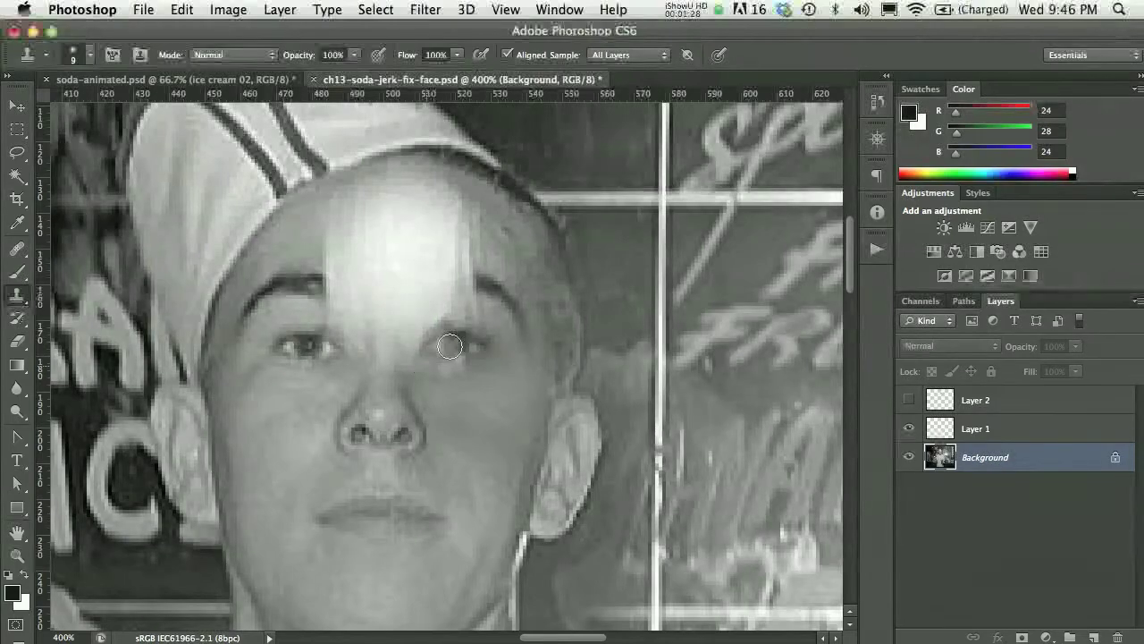
Switch to the soda-animated document with the five ice cream layers
click(908, 400)
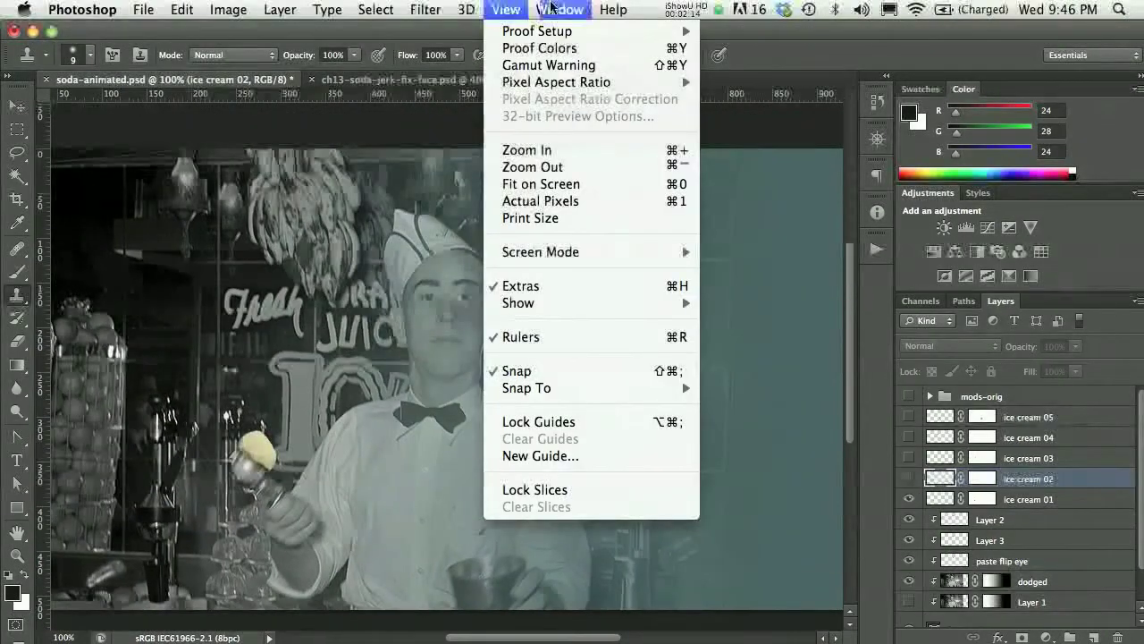
Show the Timeline panel and step through frames 1 to 4 of the scoop toss
click(561, 10)
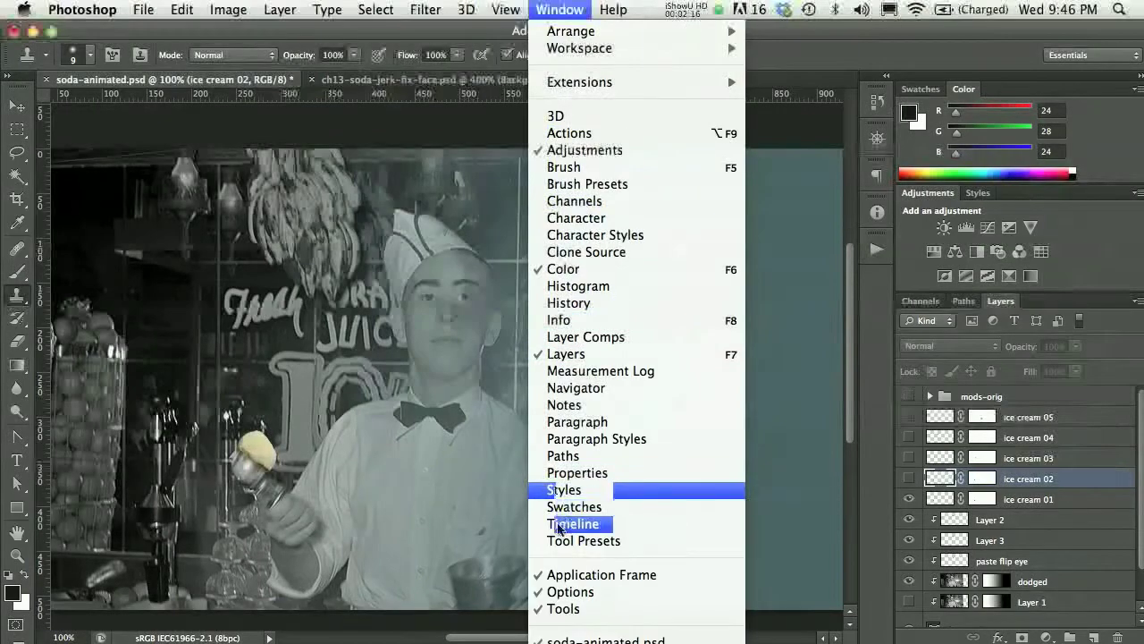
click(575, 523)
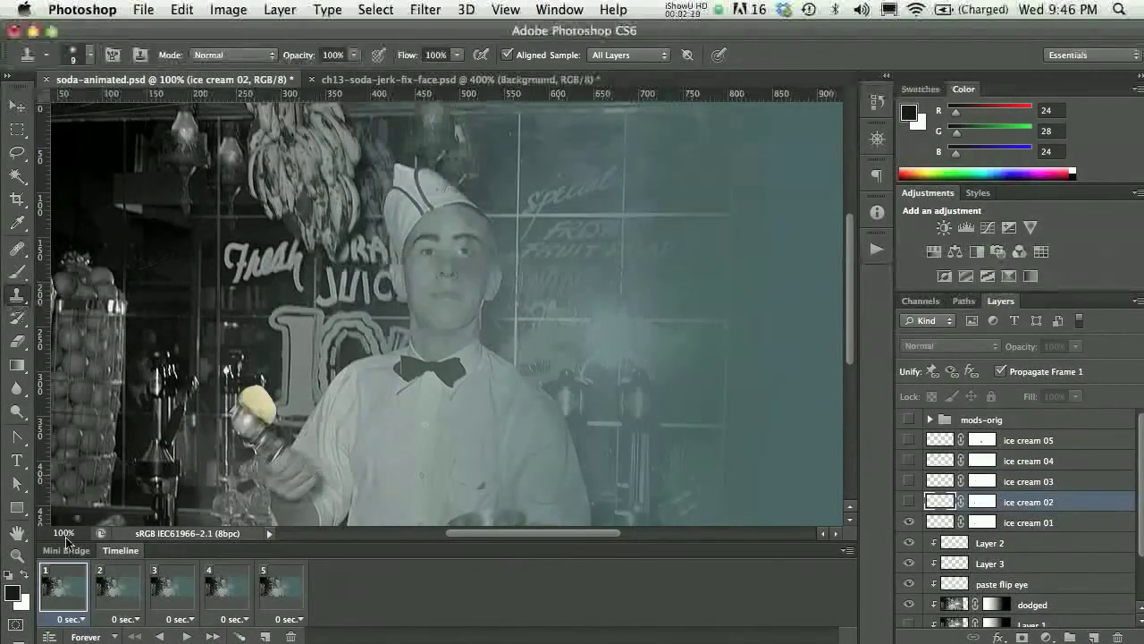
click(63, 587)
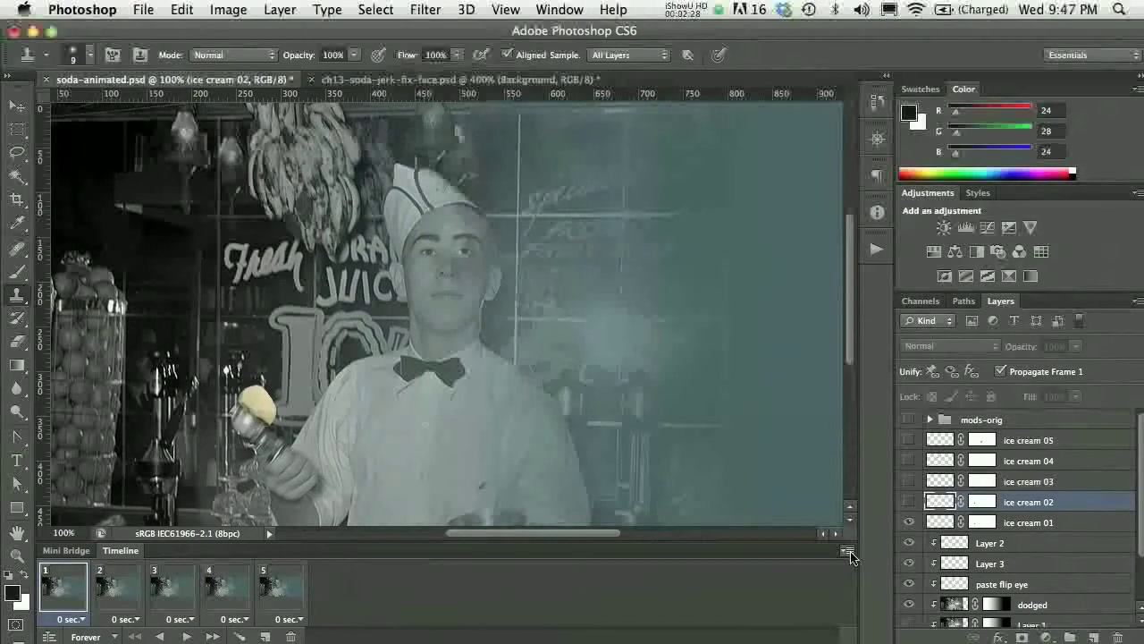
click(847, 550)
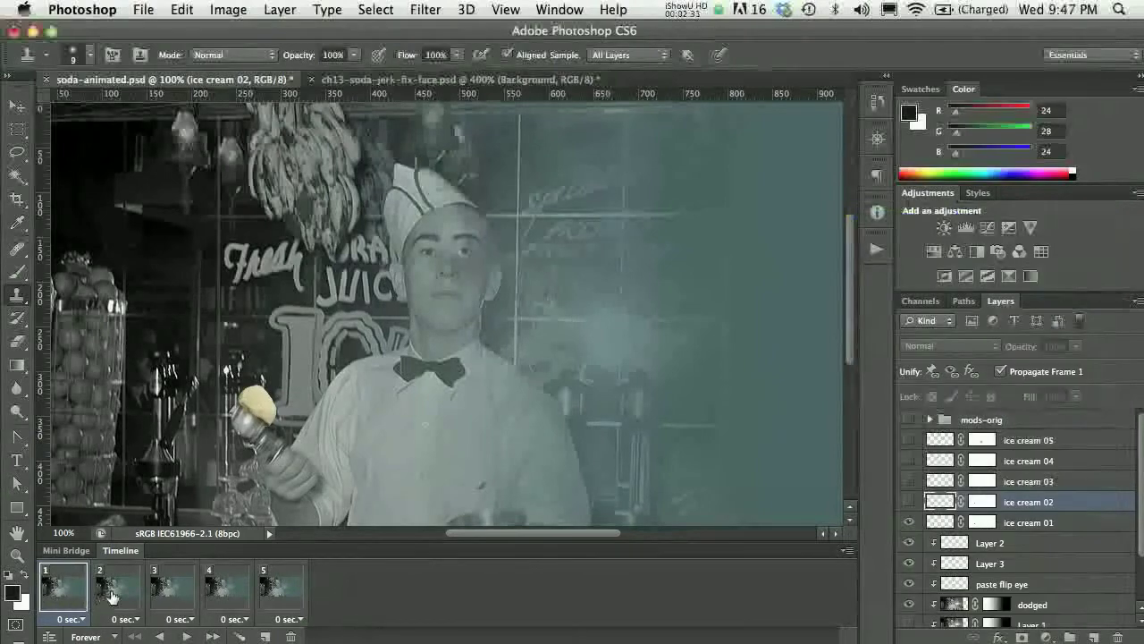
click(118, 587)
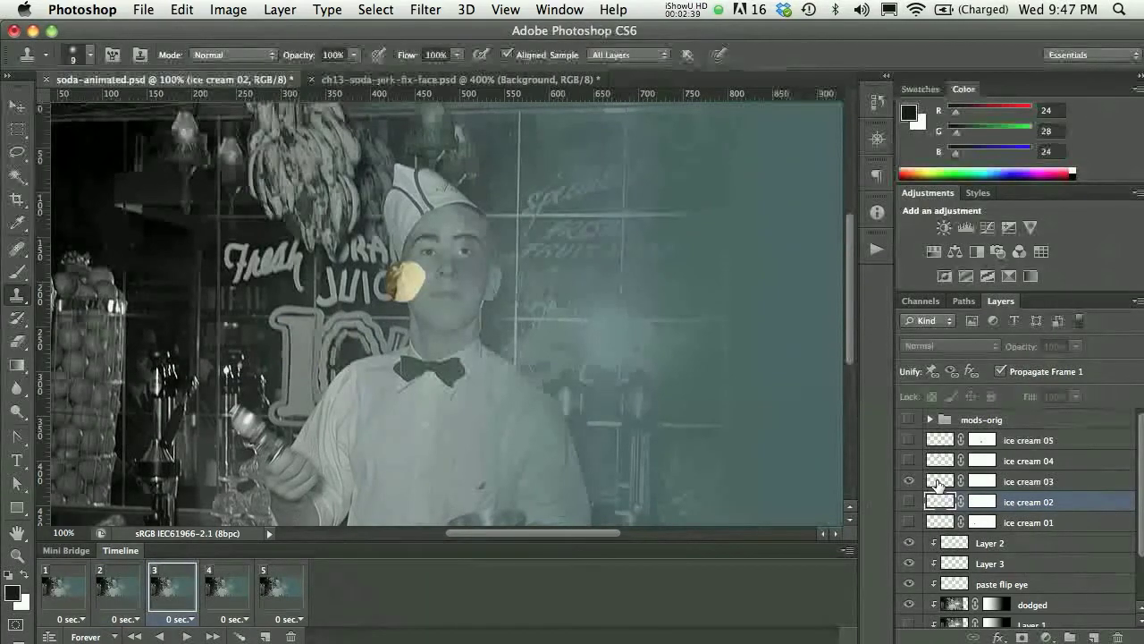
click(225, 593)
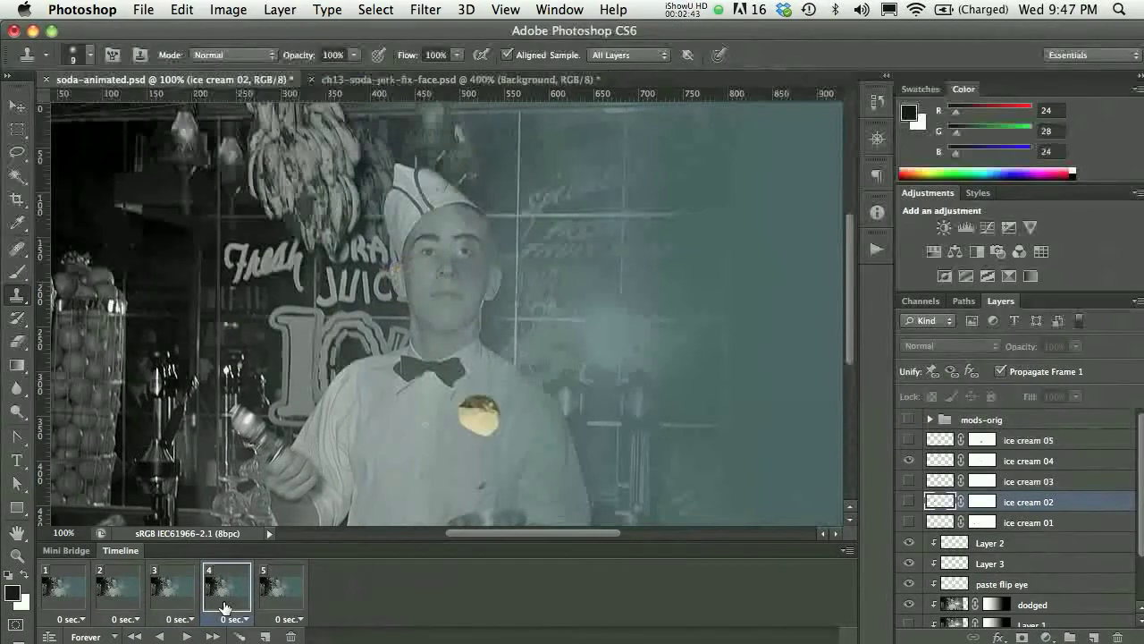
click(281, 590)
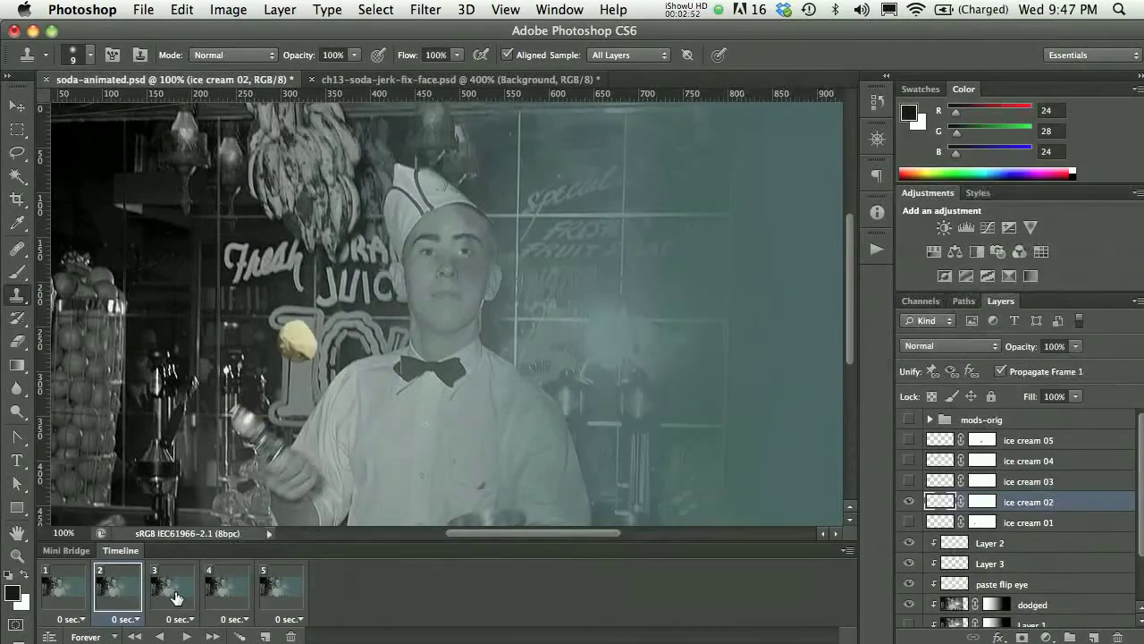
Re-check frames 2 to 5, play the animation, and return to frame 1
click(171, 587)
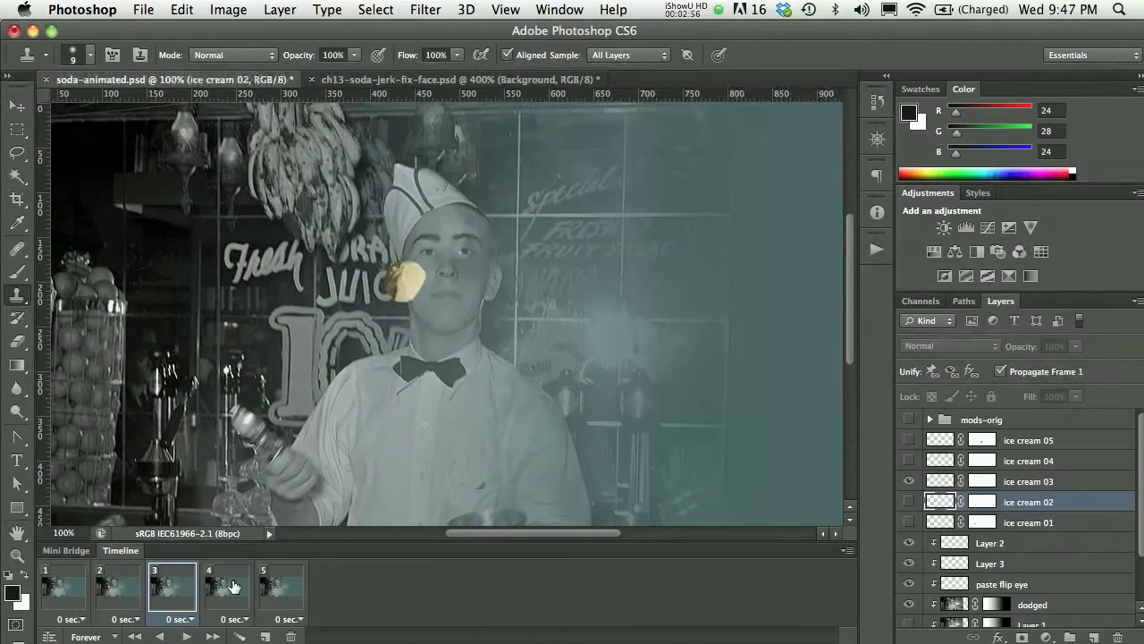
click(225, 587)
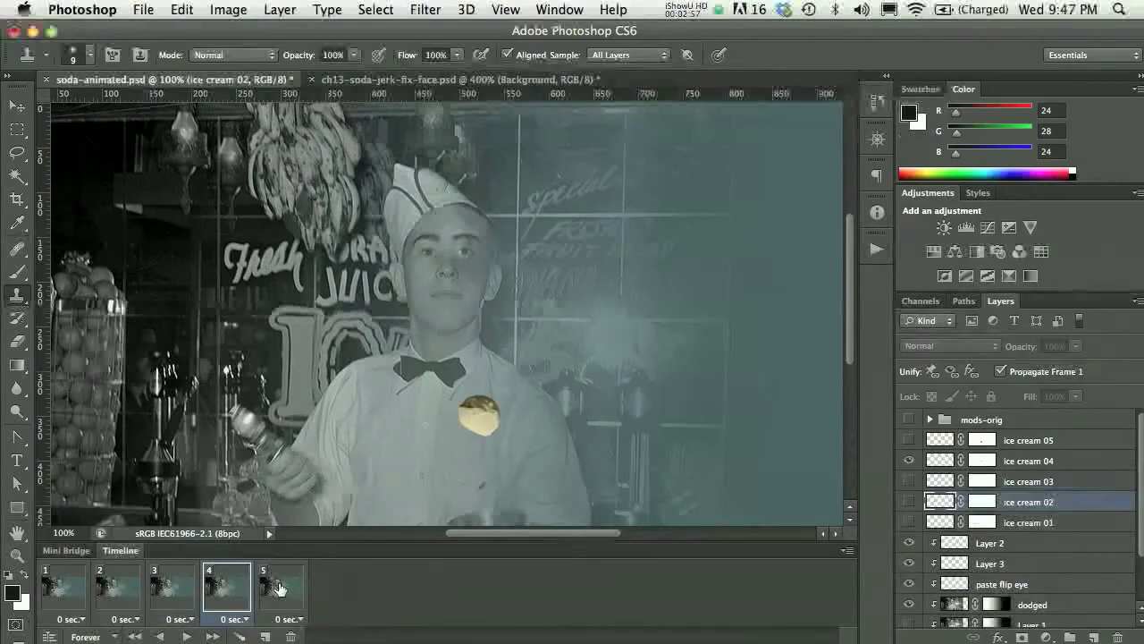
click(281, 590)
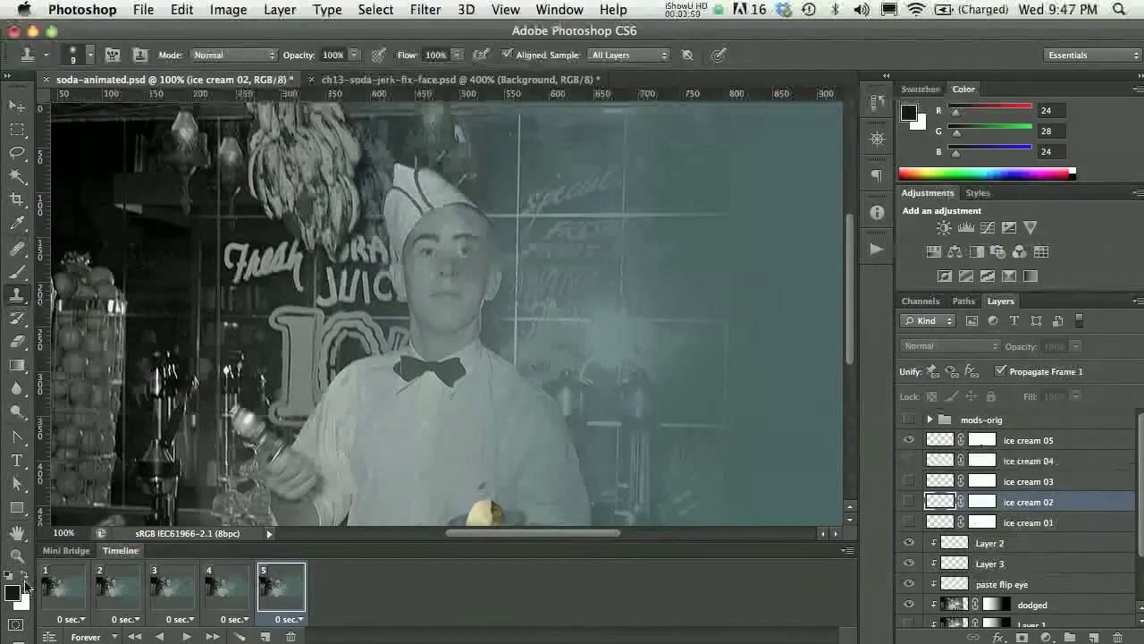
click(62, 590)
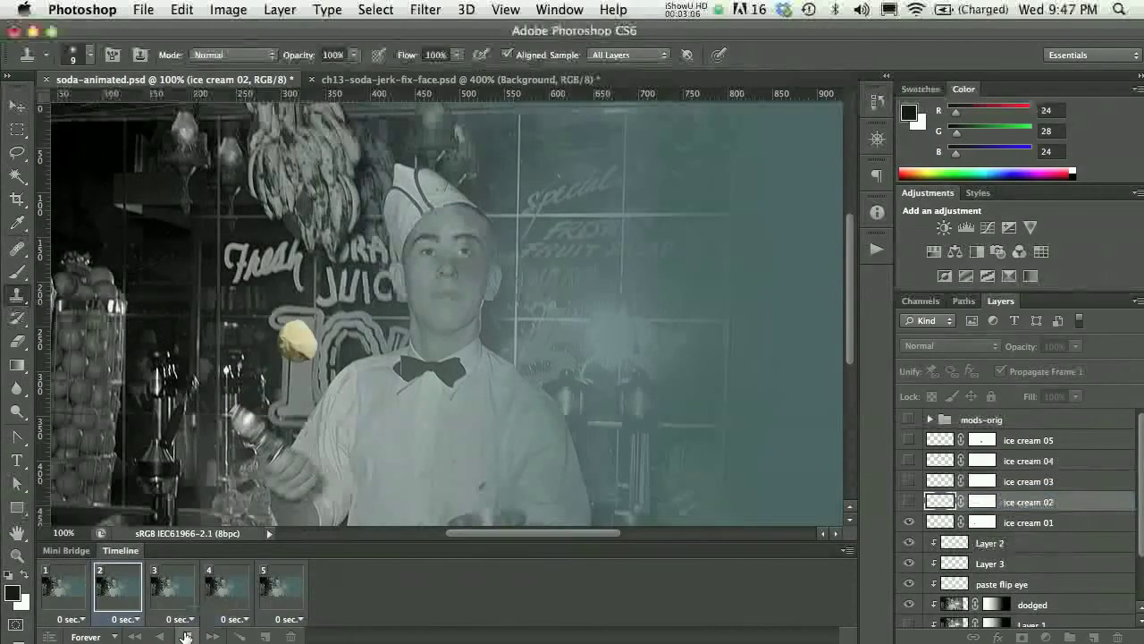
click(172, 592)
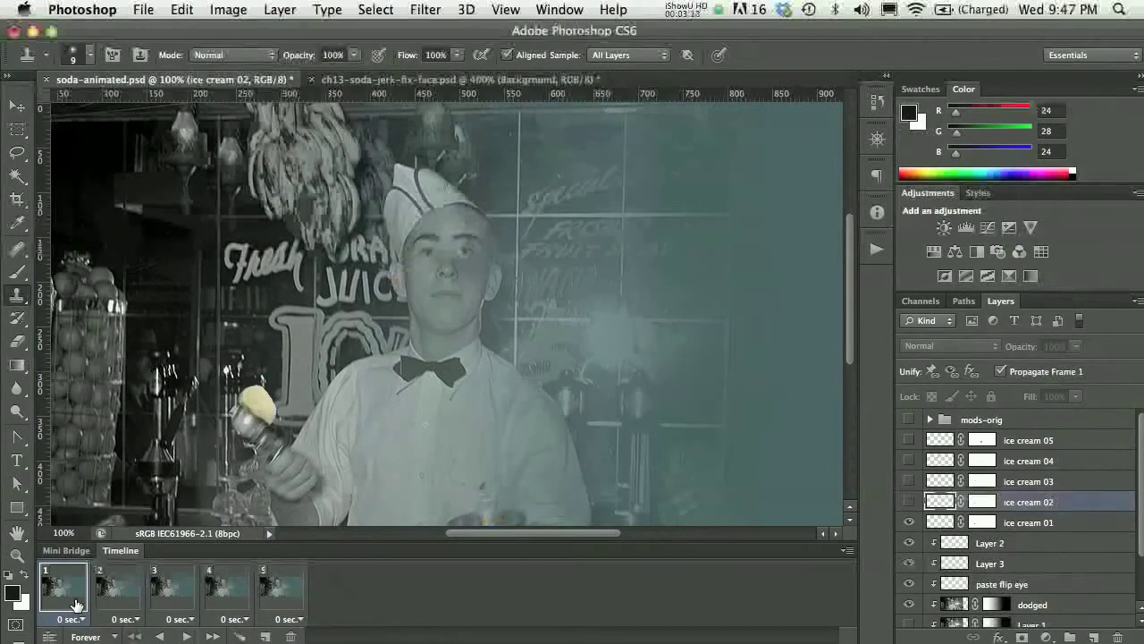
click(75, 619)
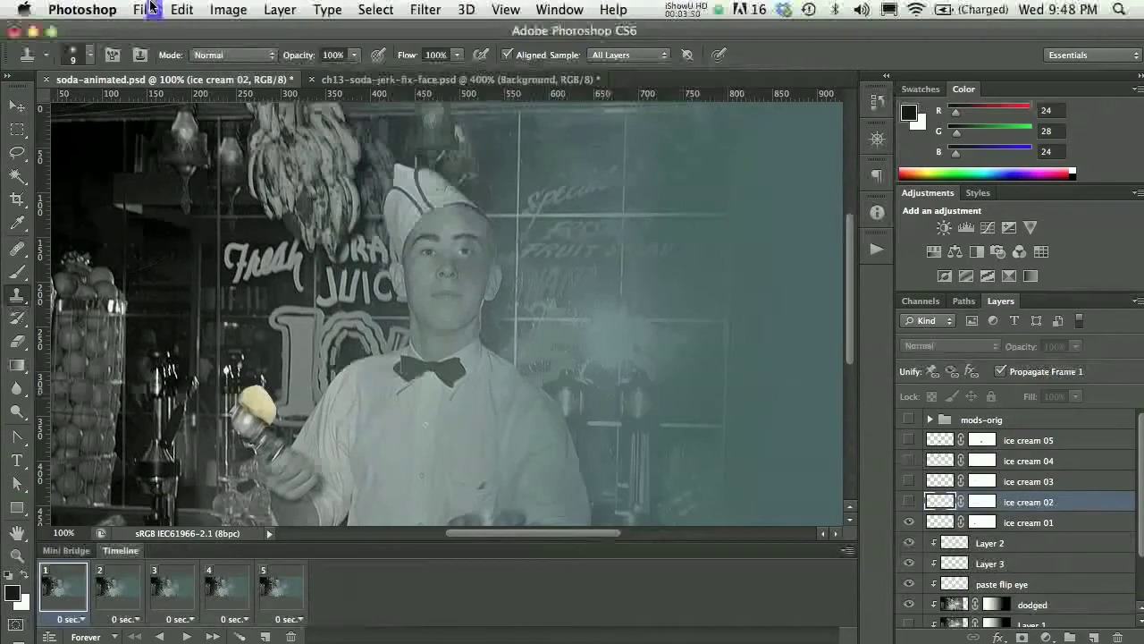
In Save for Web, compare Perceptual then keep the Selective GIF palette with No Dither
click(143, 11)
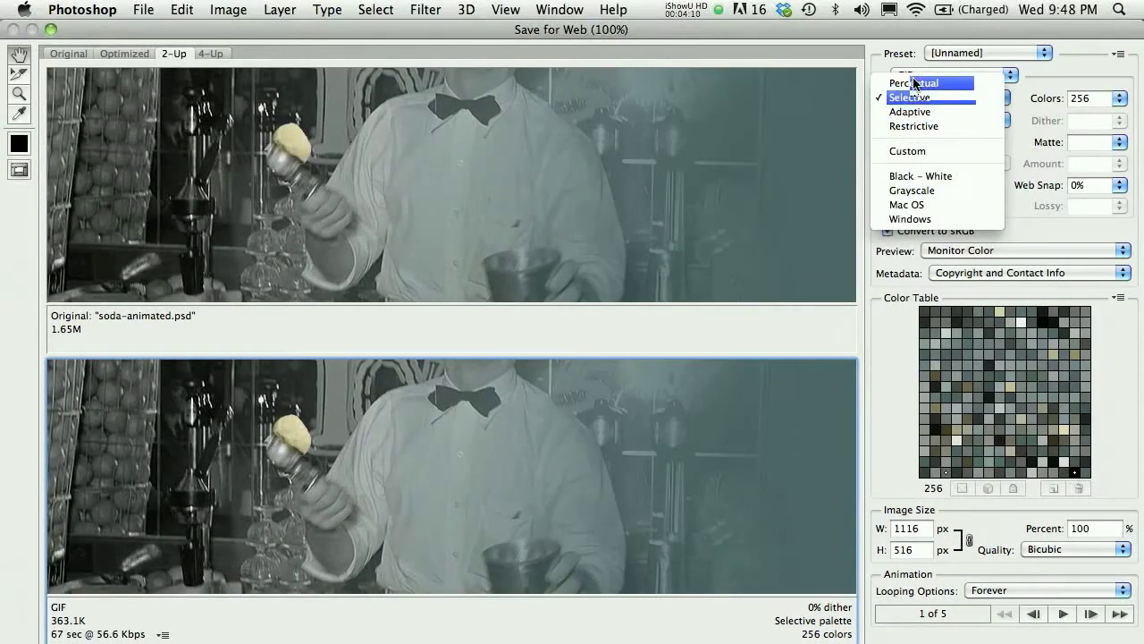
click(912, 82)
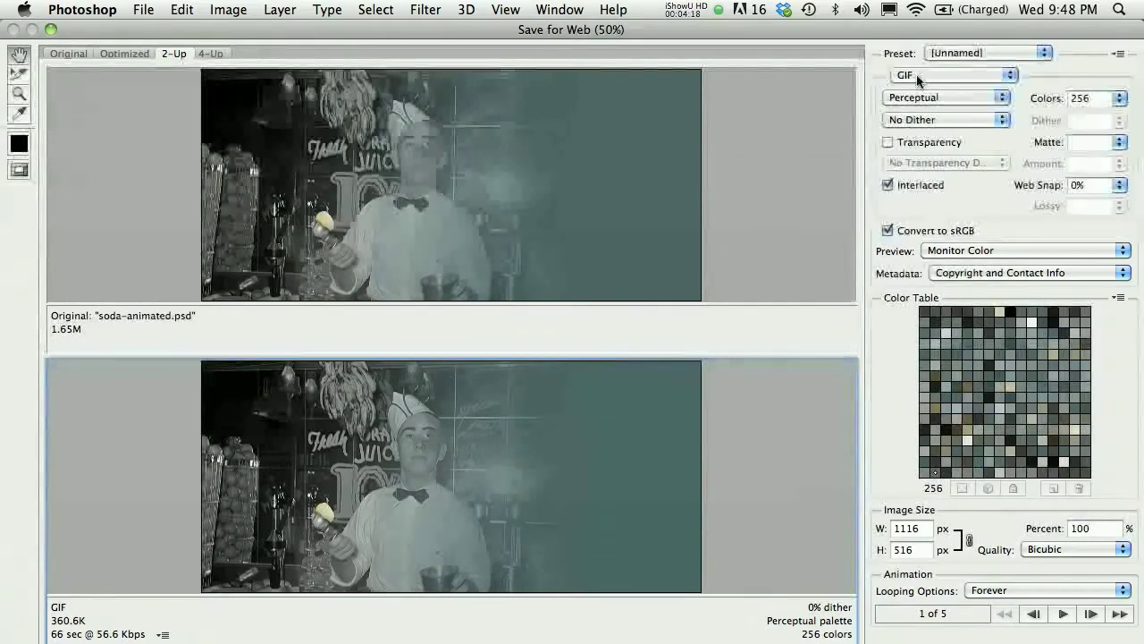
click(944, 97)
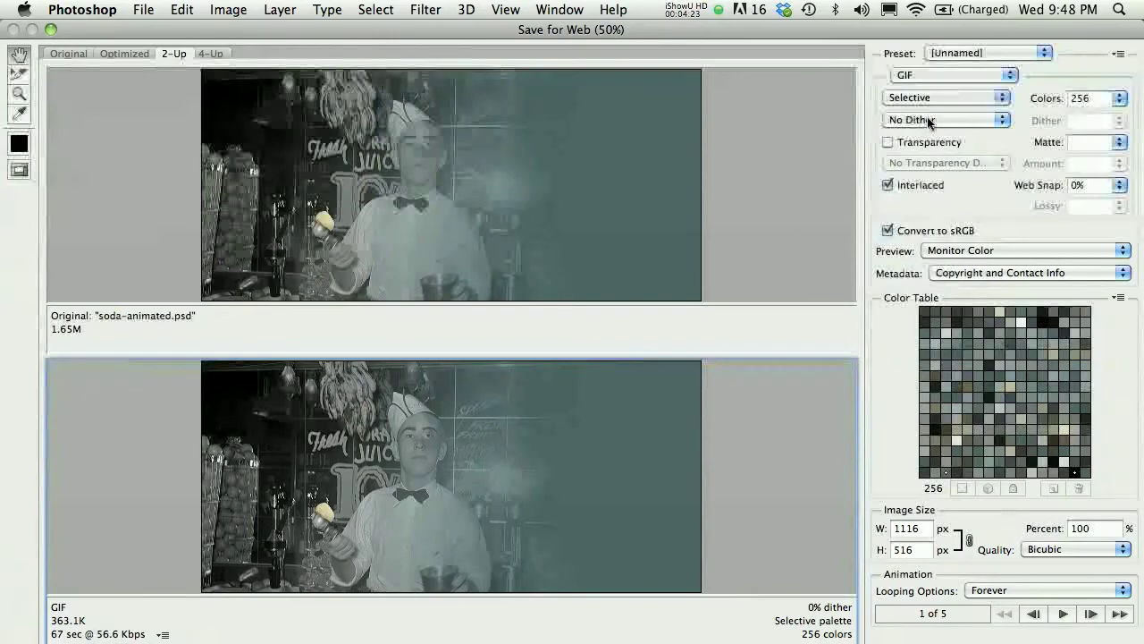
click(944, 120)
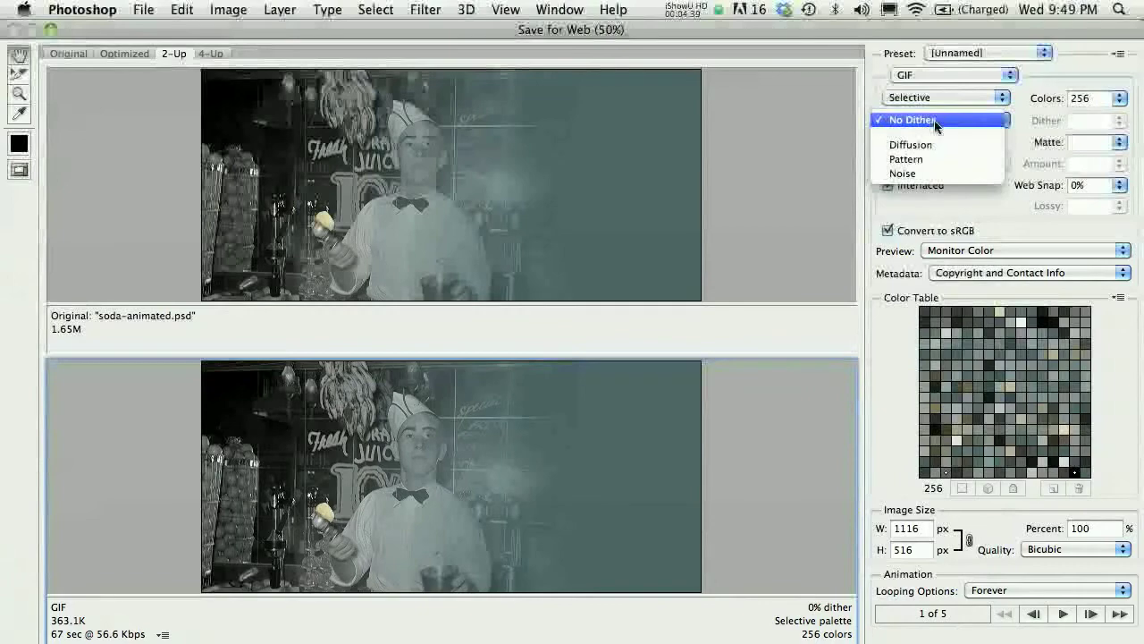
click(904, 118)
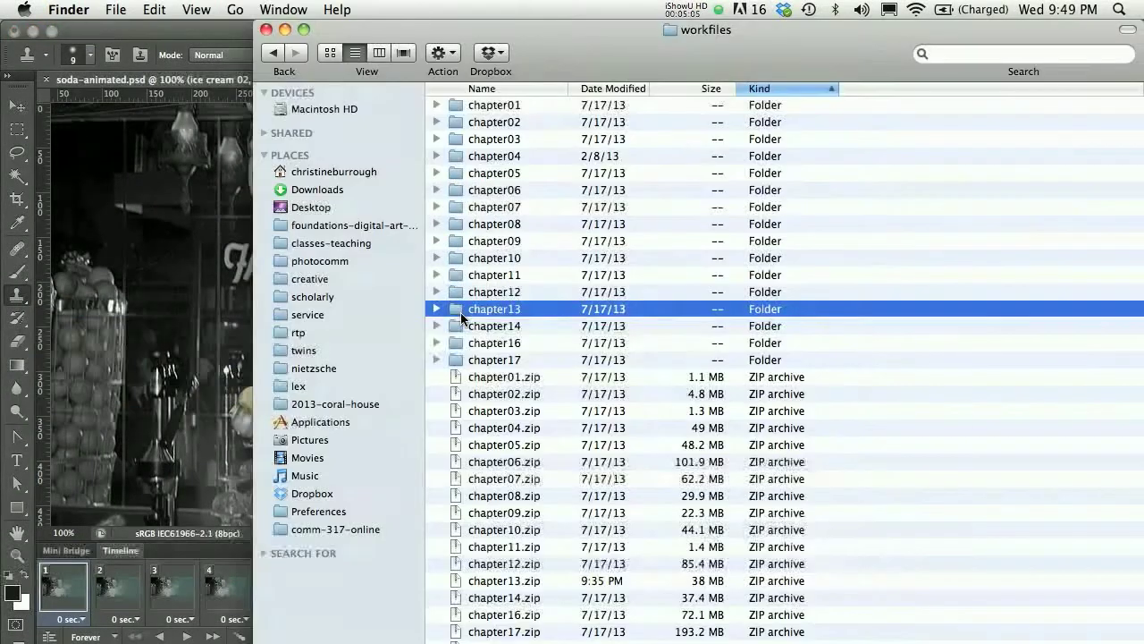
Navigate Finder through chapter13 and chapter13-results into the chapter14-results images folder
double_click(494, 307)
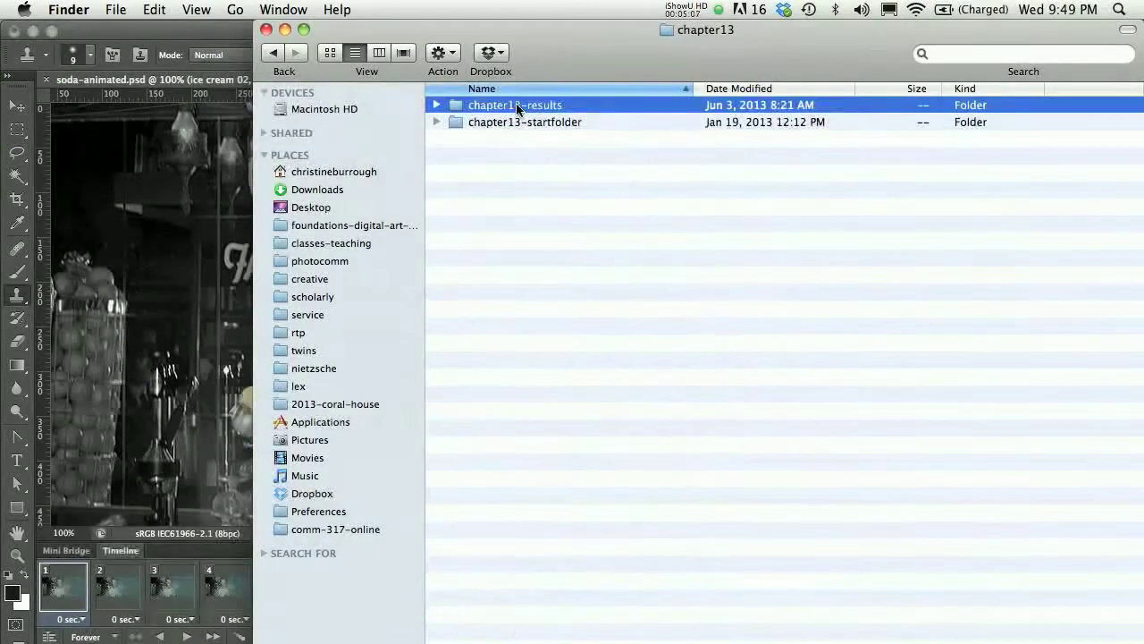
double_click(515, 104)
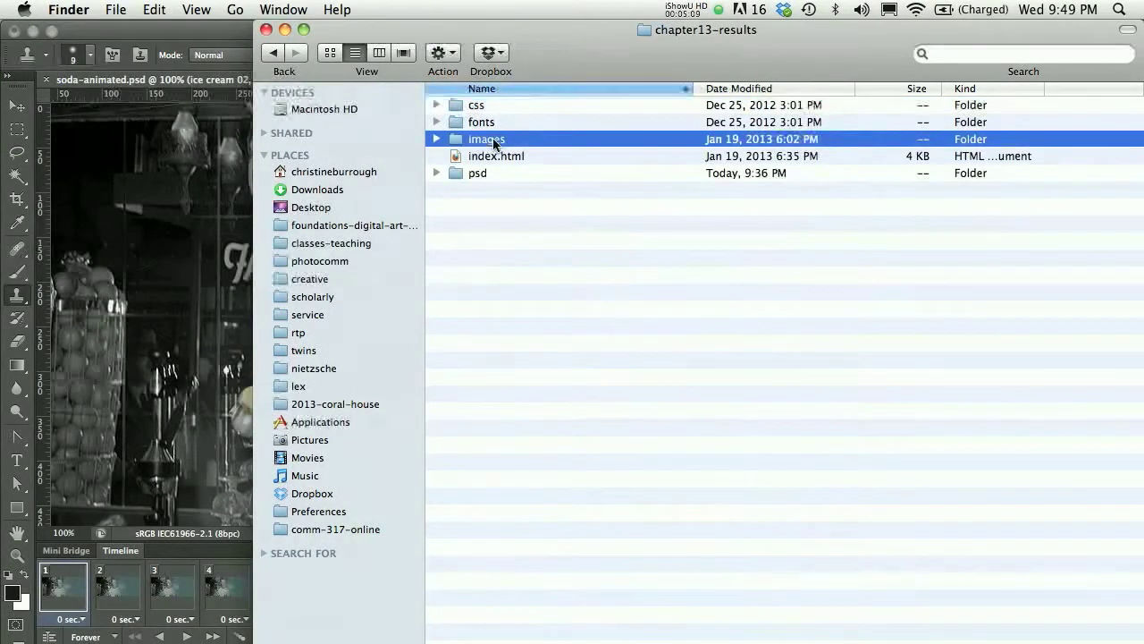
double_click(486, 140)
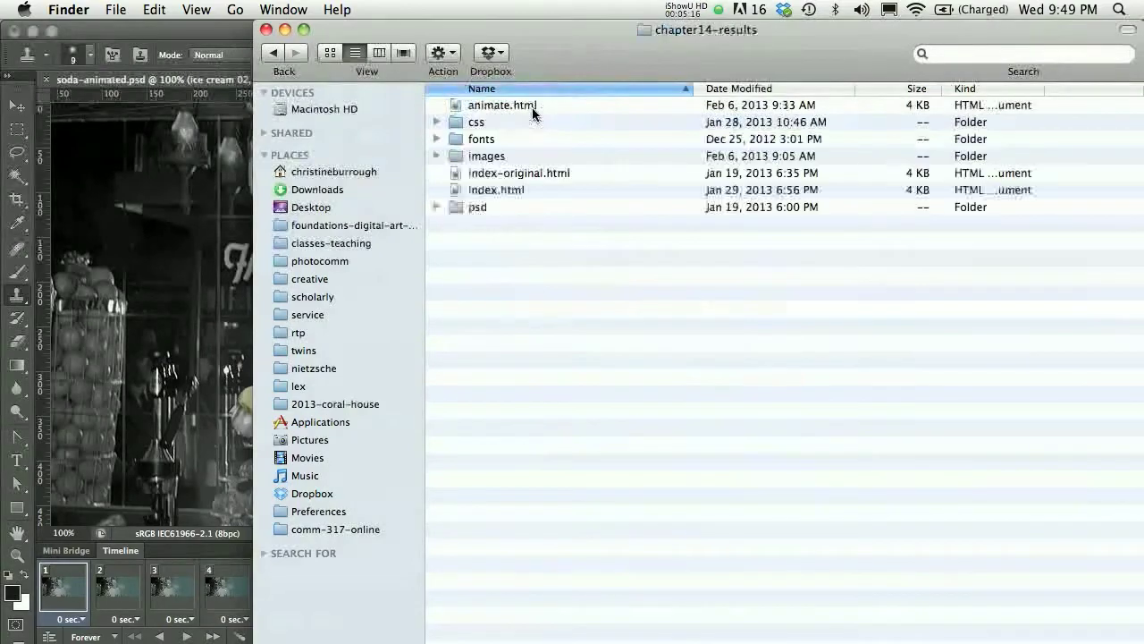
double_click(486, 156)
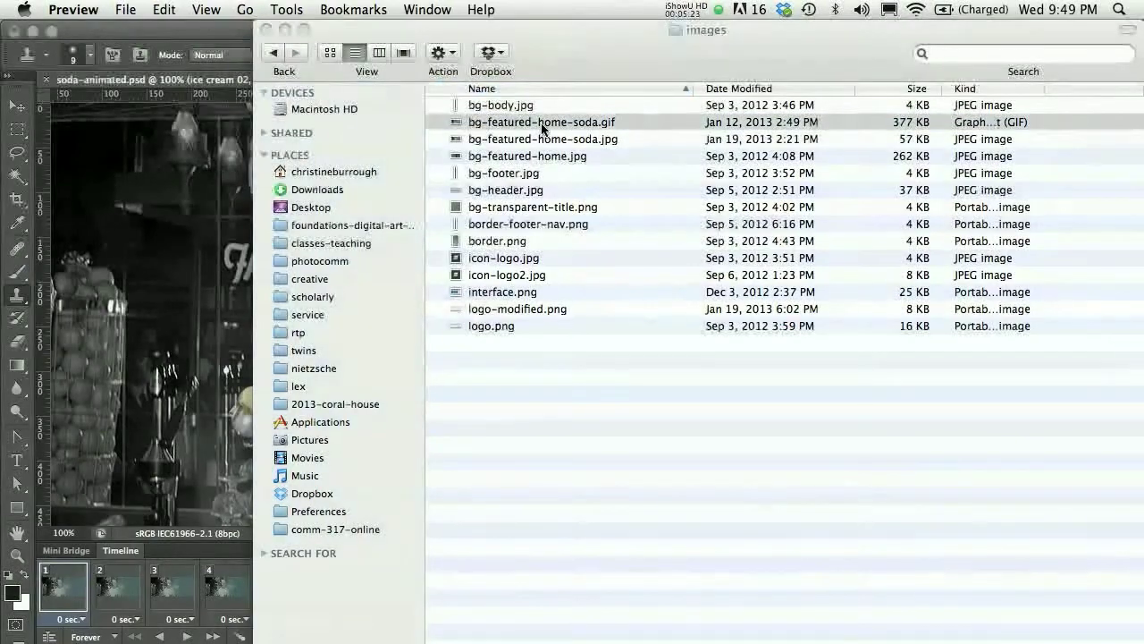
Open bg-featured-home-soda.gif in Preview and view its third frame
double_click(543, 122)
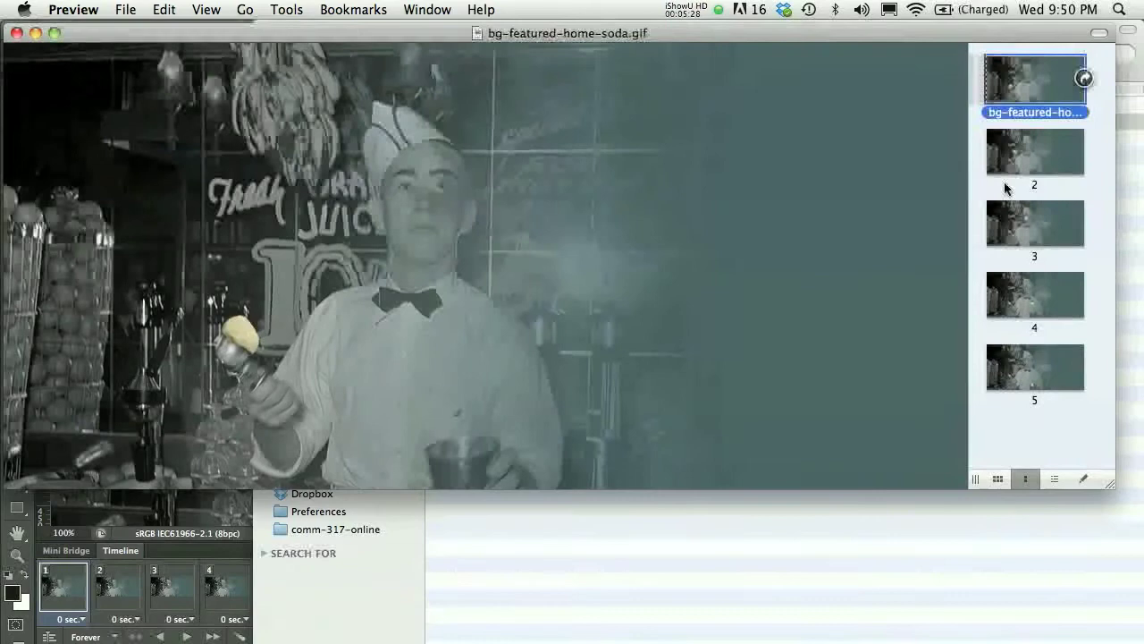
click(1033, 223)
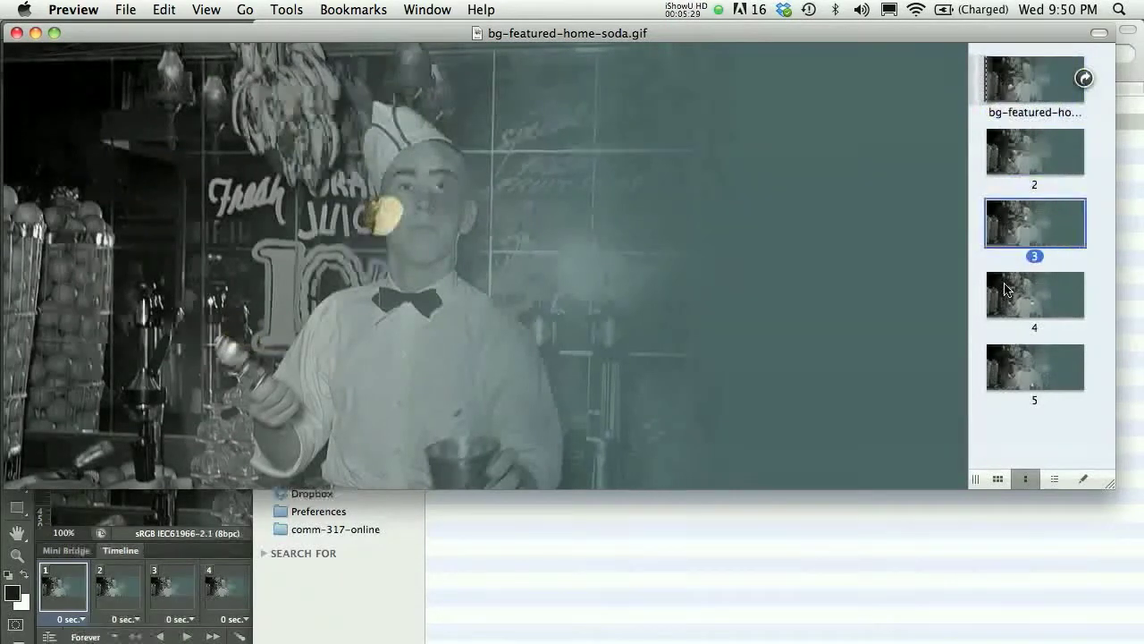